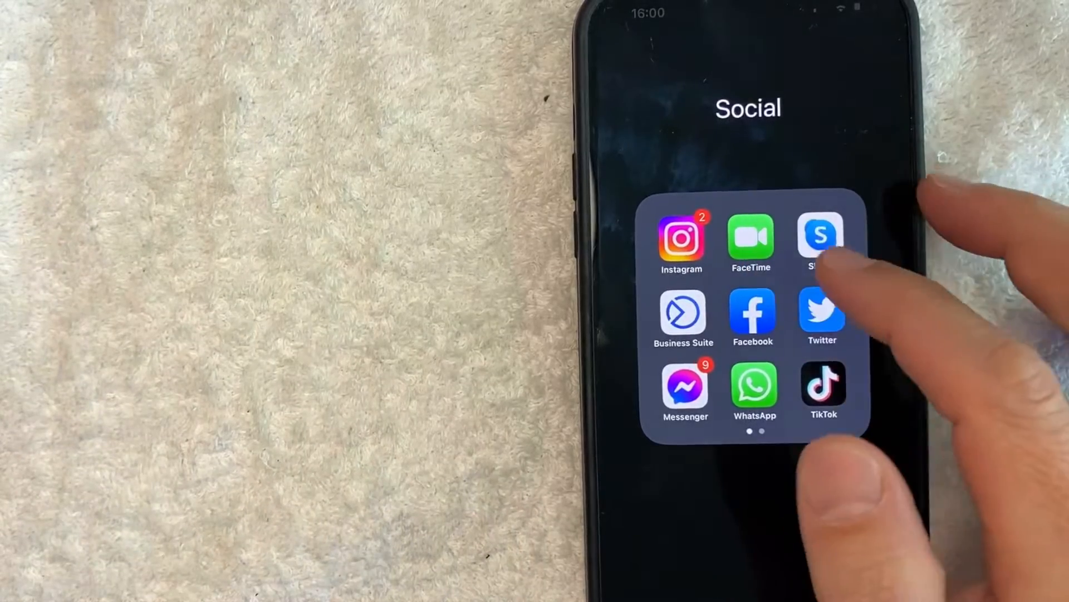
# Step: Launch FaceTime from the Social folder to show the recent calls list
pyautogui.click(751, 240)
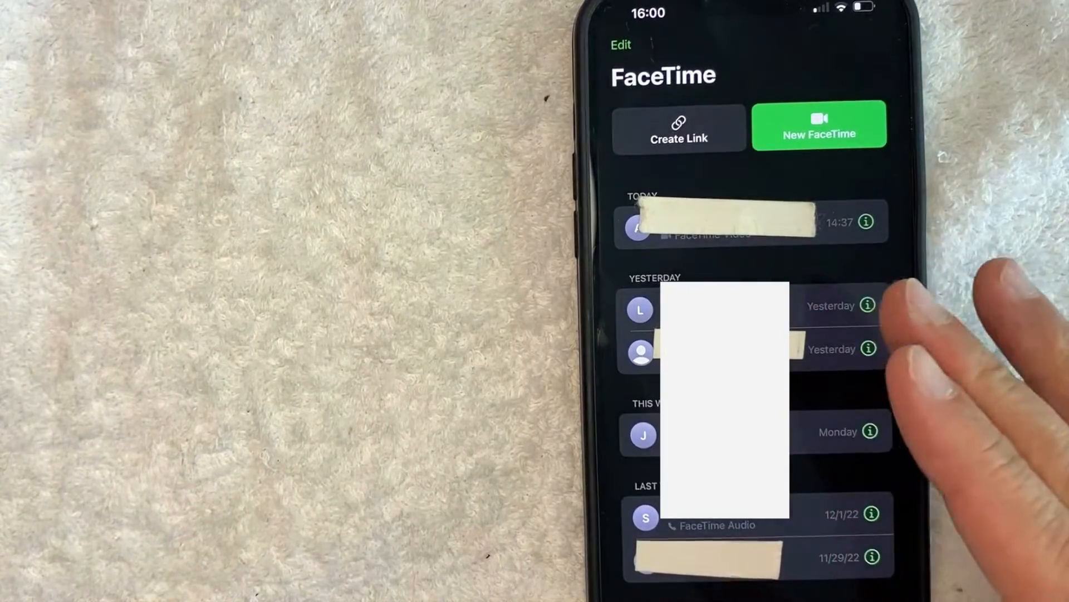
pyautogui.moveTo(873, 375)
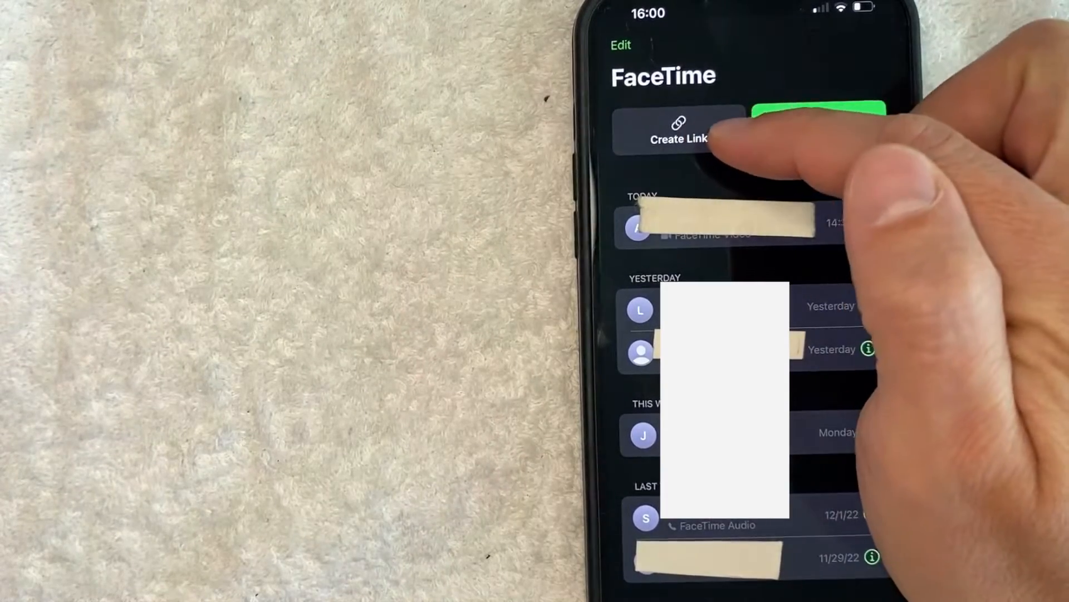
# Step: Create a new FaceTime link, bringing up its share sheet
pyautogui.click(678, 133)
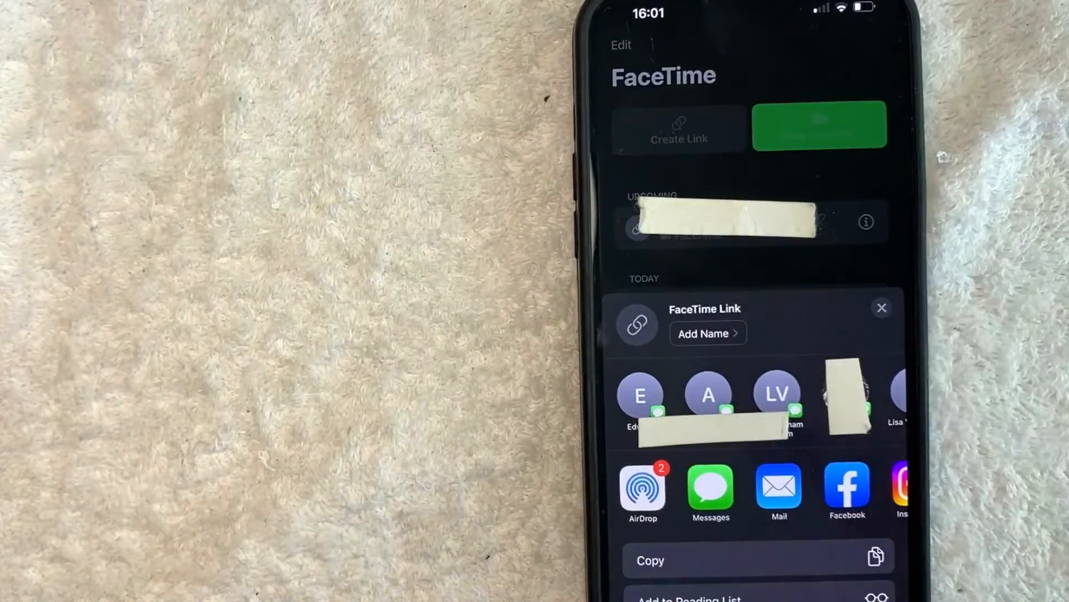
pyautogui.moveTo(954, 477)
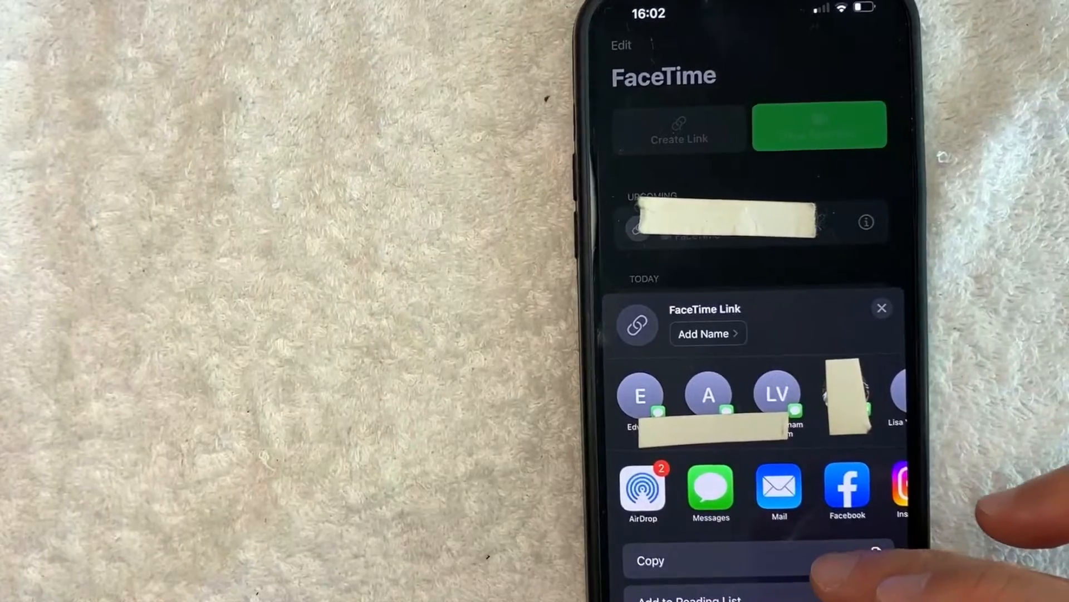
pyautogui.click(881, 308)
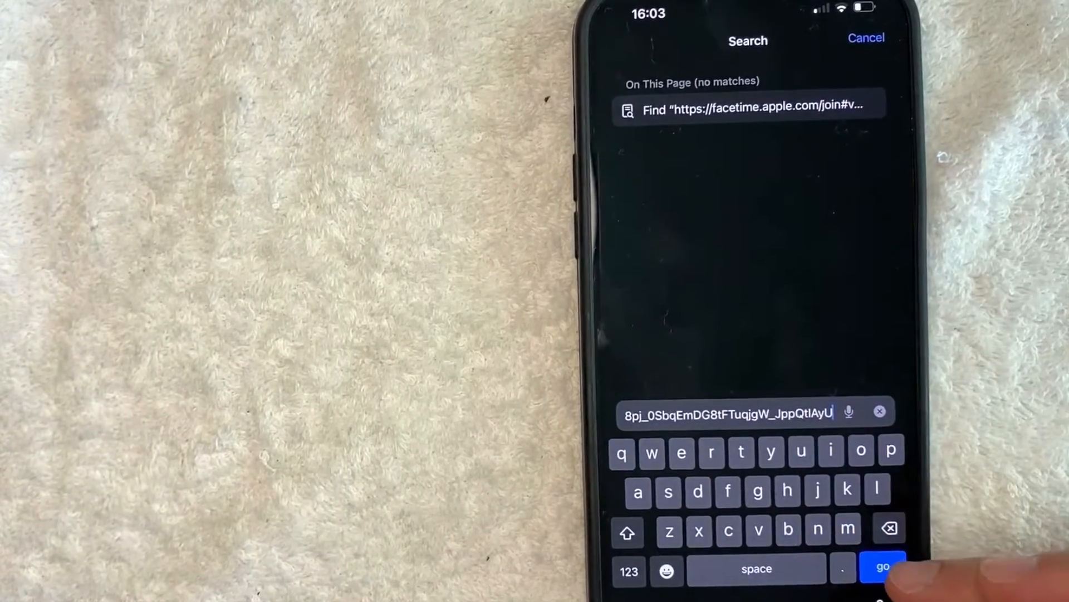
# Step: Load the pasted FaceTime link in Safari to reach the web join page
pyautogui.click(884, 567)
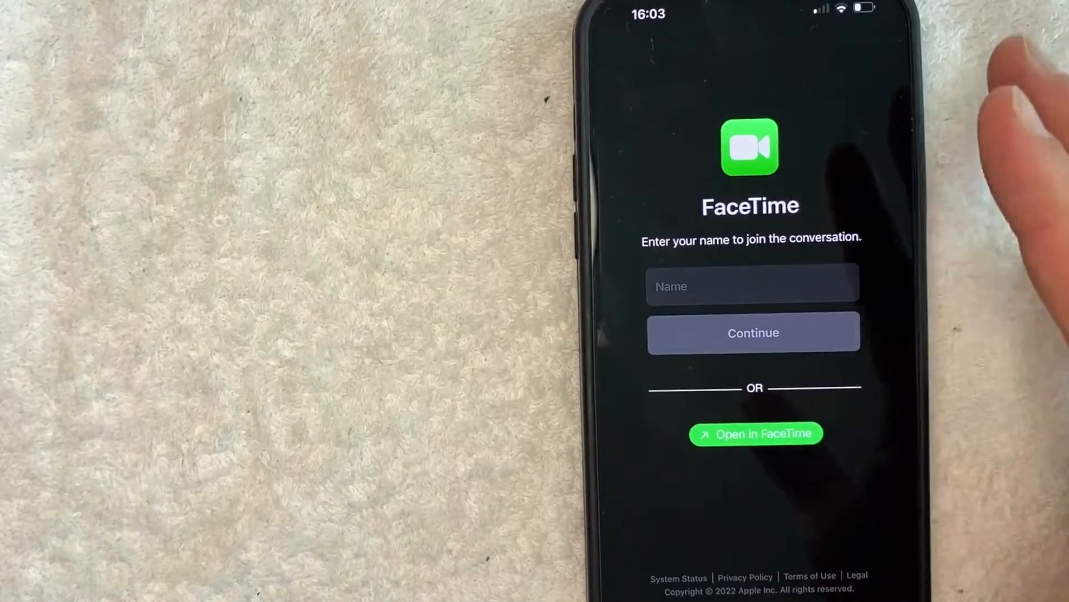